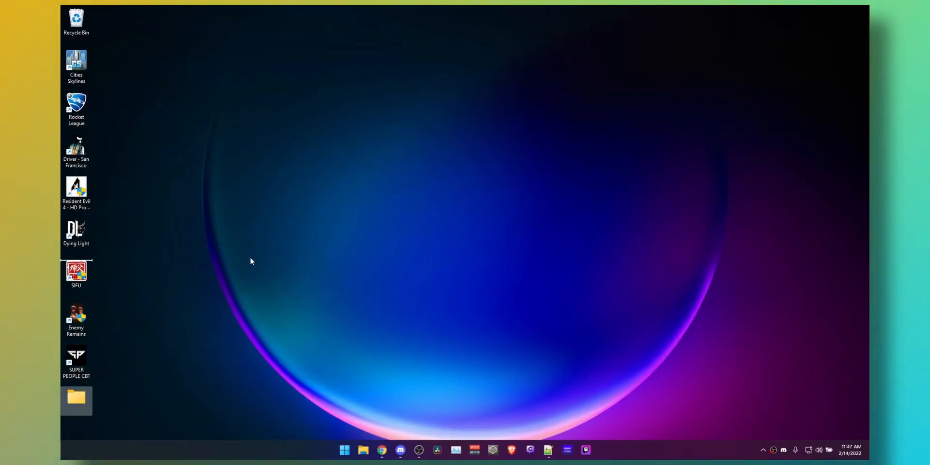
Open the desktop GodMode folder and scroll its categorized list down to Network and Sharing Center.
double_click(76, 397)
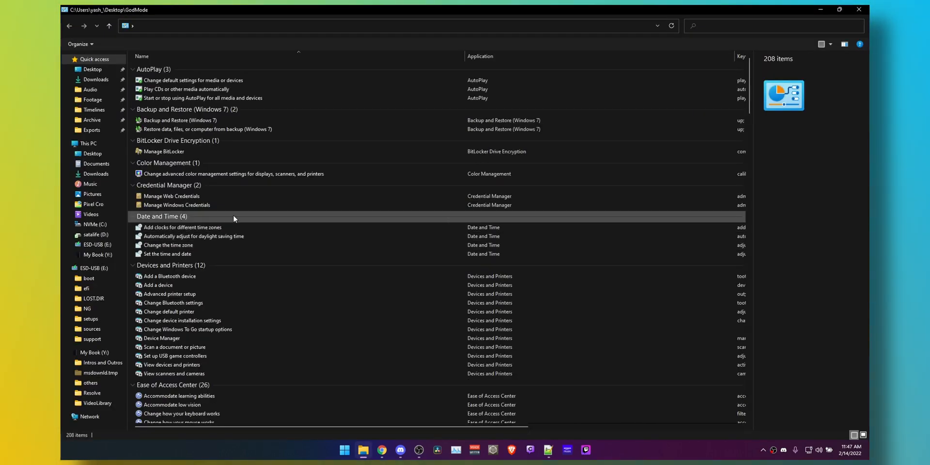
scroll(down, 3)
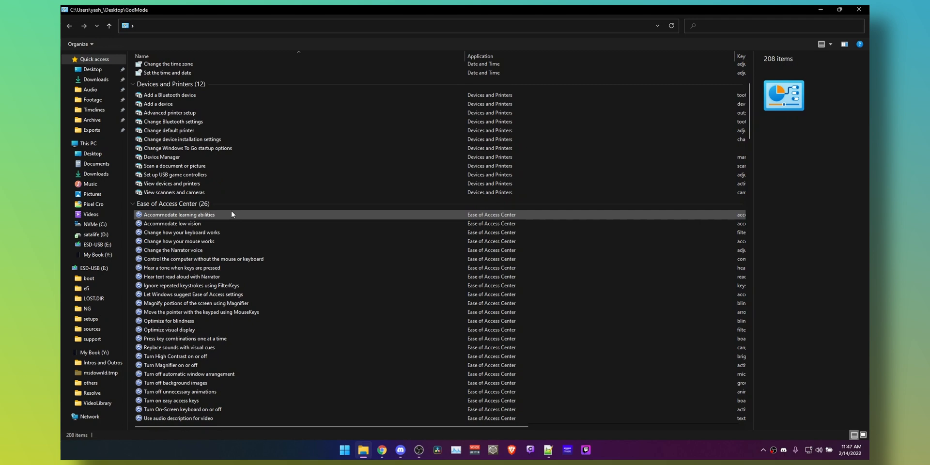
scroll(down, 3)
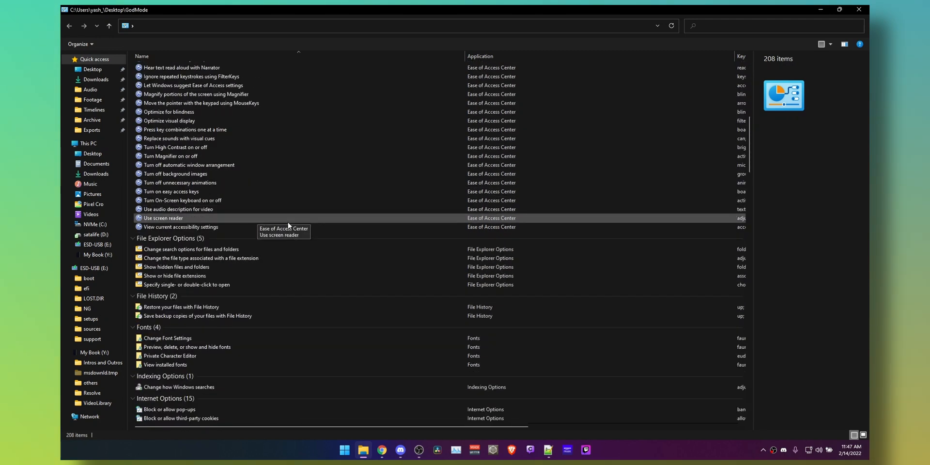
scroll(down, 3)
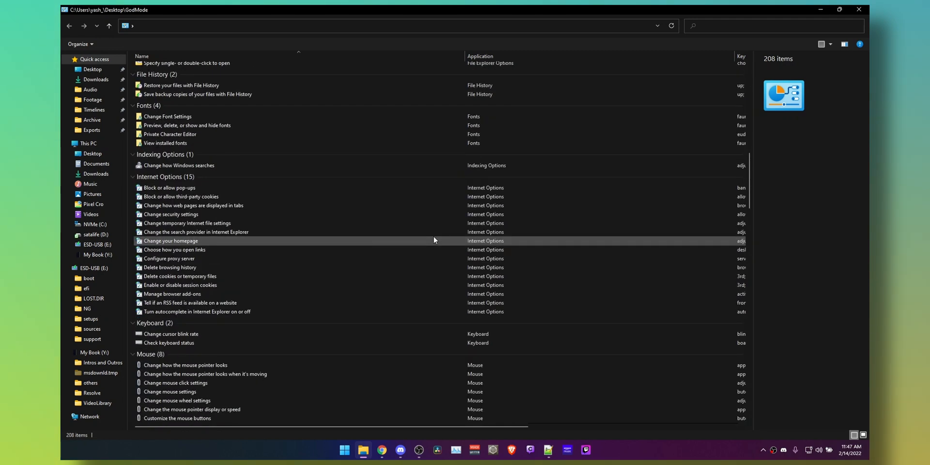
scroll(down, 3)
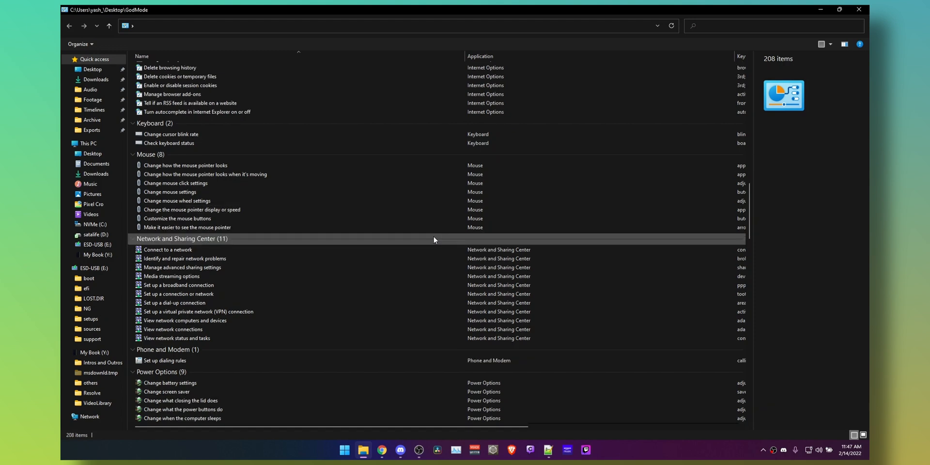
scroll(down, 3)
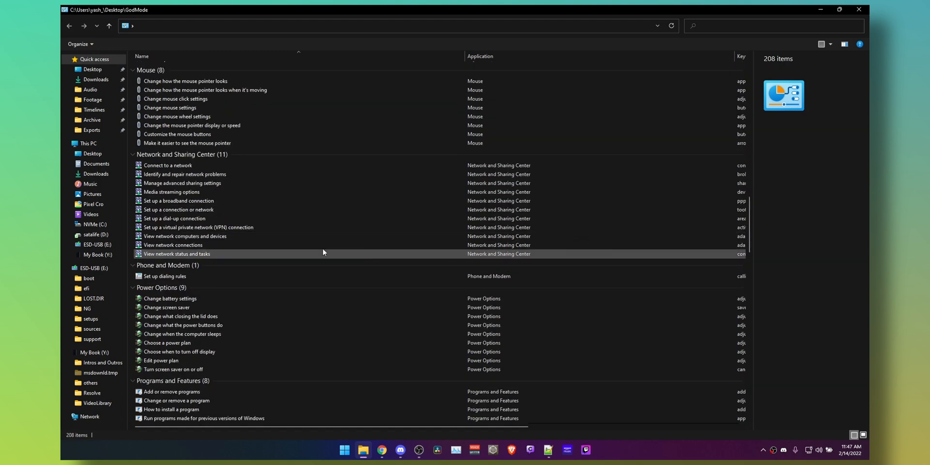
Launch the View network connections setting from the Network and Sharing Center category.
click(173, 245)
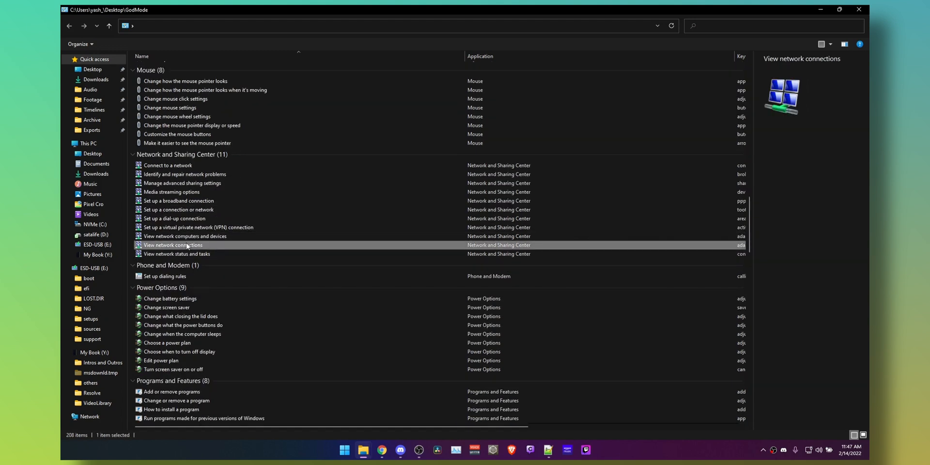
double_click(172, 245)
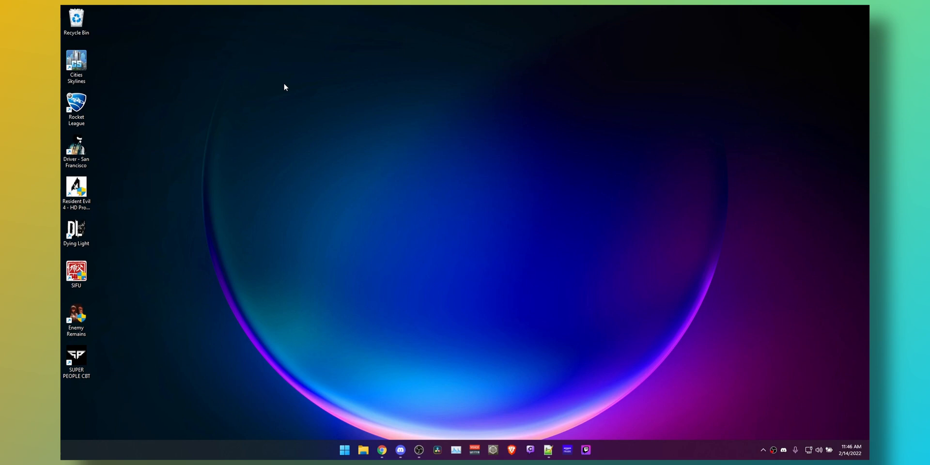
mouse_move(279, 77)
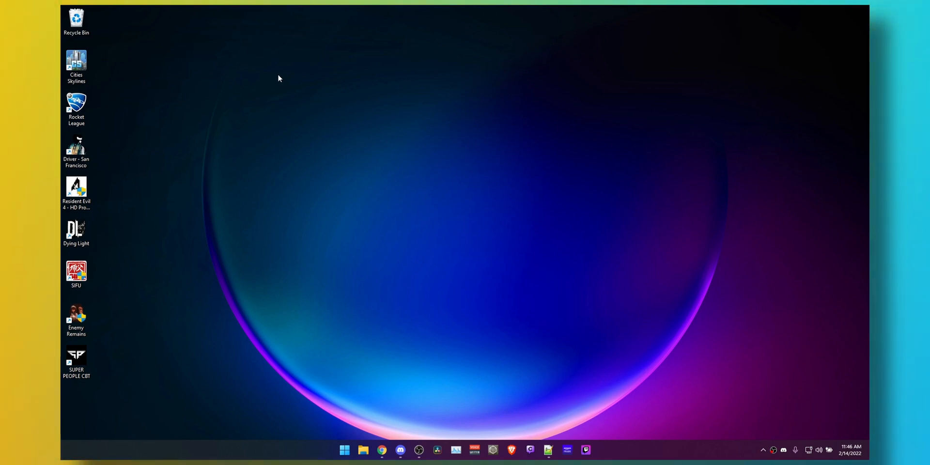
mouse_move(366, 230)
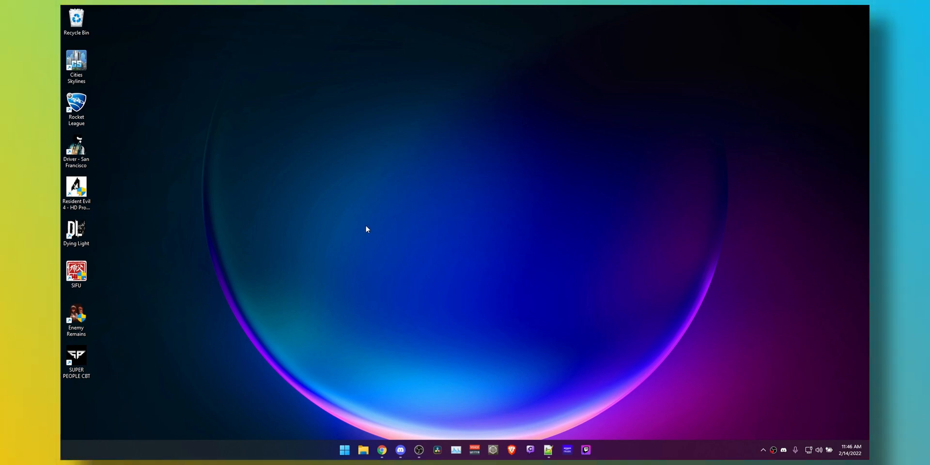
Create a desktop folder named GodMode.{ED7BA470-8E54-465E-825C-99712043E01C} and open it.
right_click(366, 229)
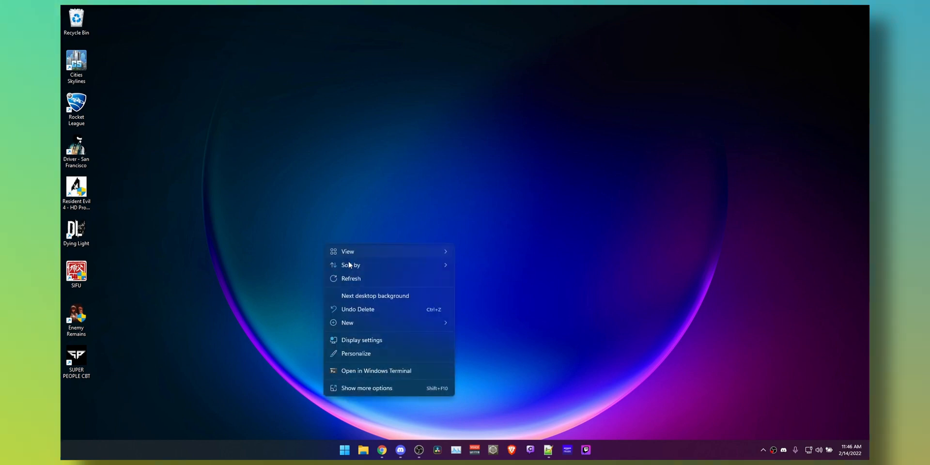
mouse_move(383, 359)
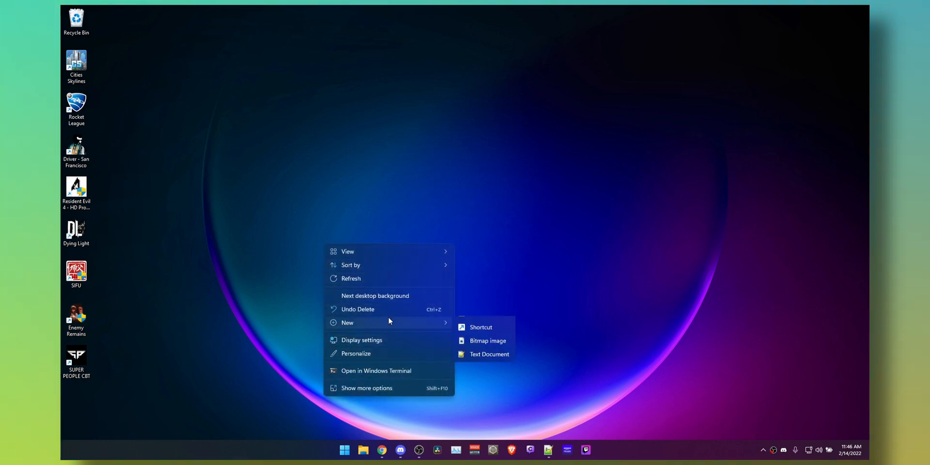
click(490, 330)
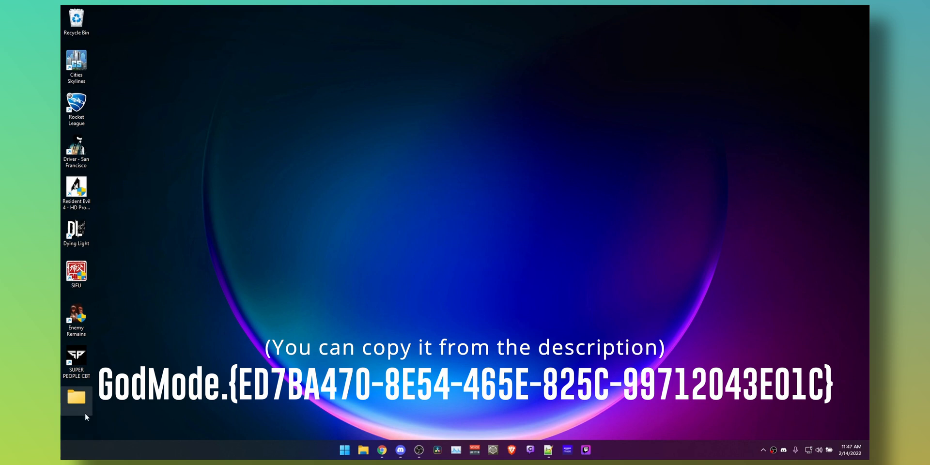
double_click(76, 397)
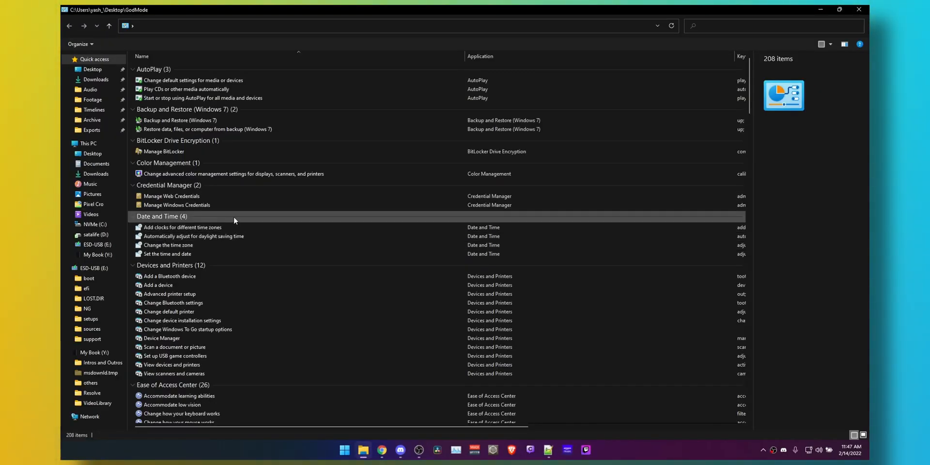
Scroll to Windows Tools and place a desktop shortcut for Create and format hard disk partitions.
scroll(down, 3)
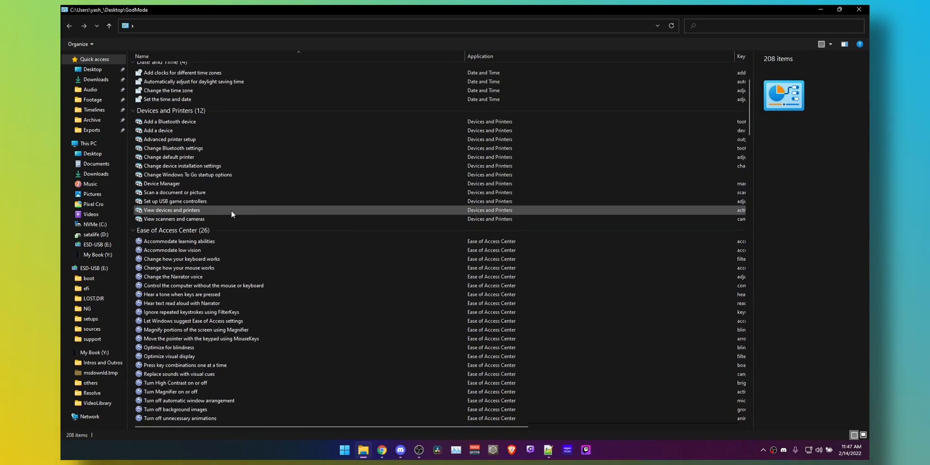
scroll(down, 3)
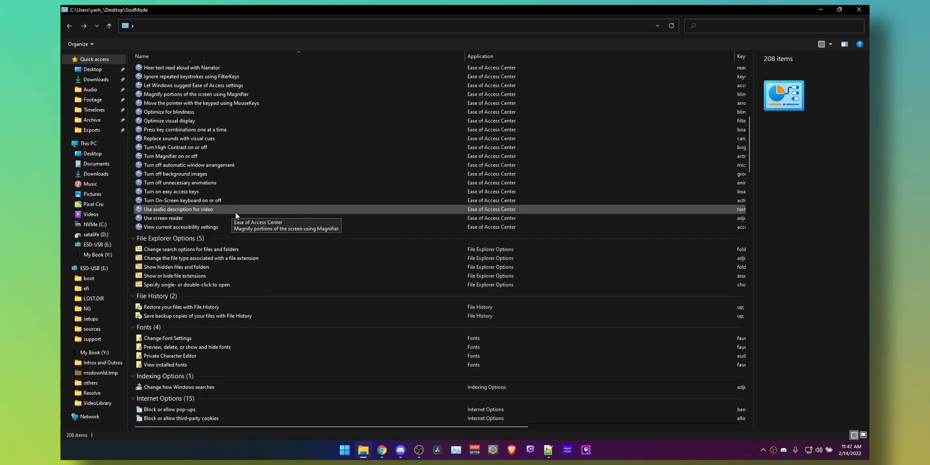
scroll(down, 3)
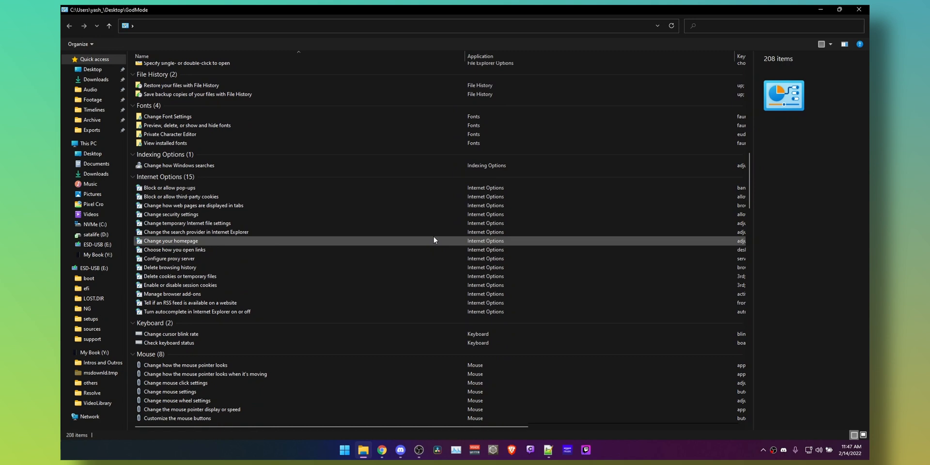
scroll(down, 3)
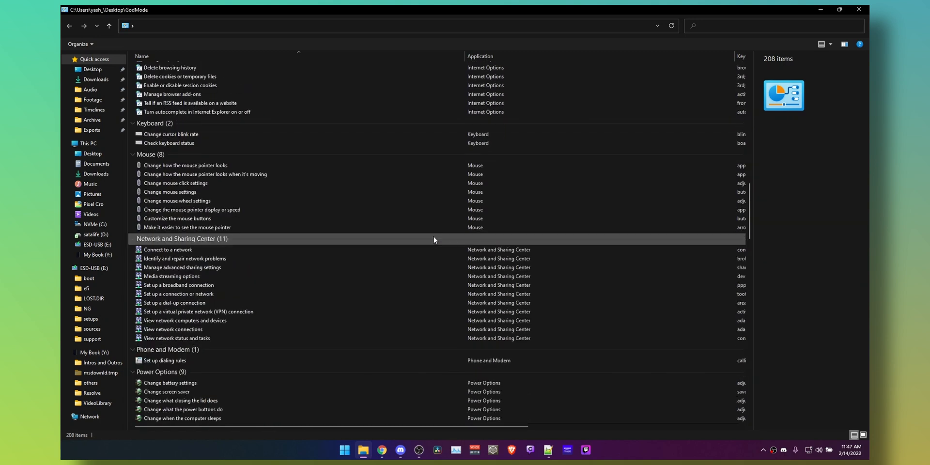
scroll(down, 3)
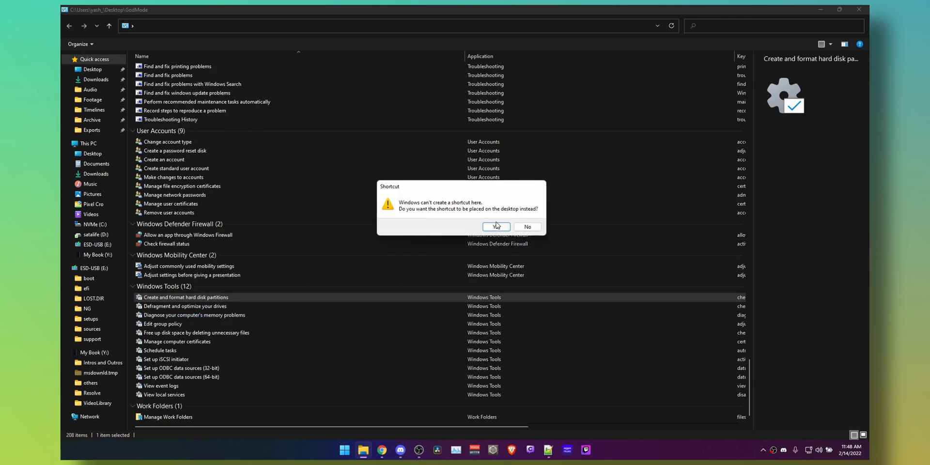
click(496, 227)
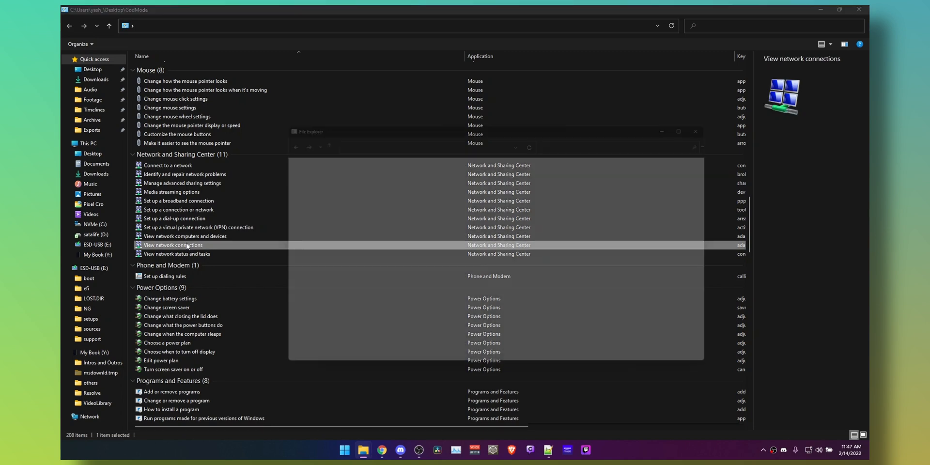
Launch View network connections and Change what the power buttons do, then continue down toward Sound.
double_click(172, 245)
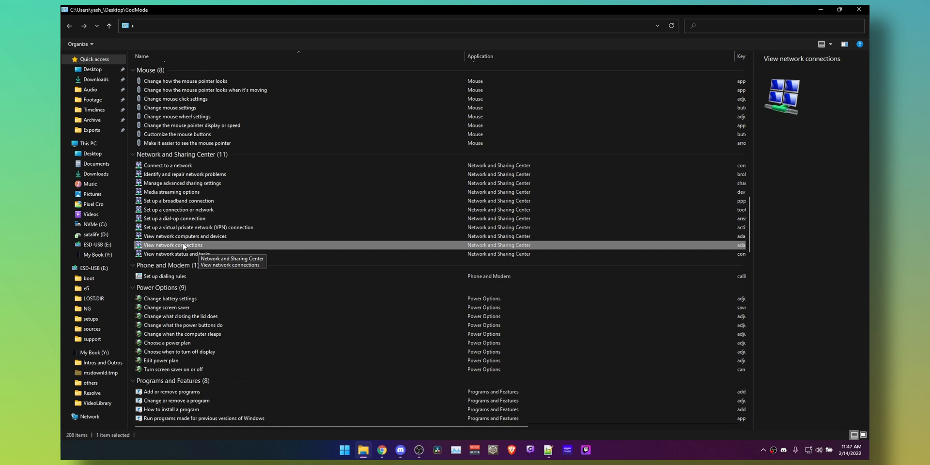
right_click(173, 245)
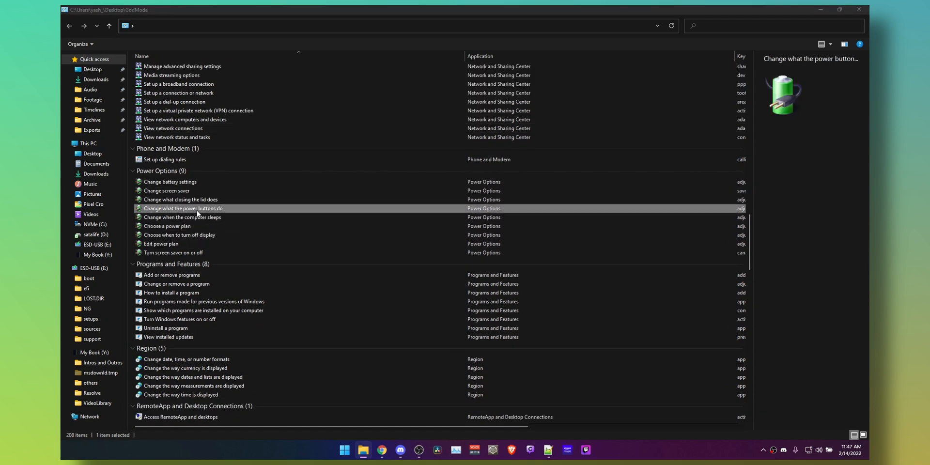
double_click(183, 208)
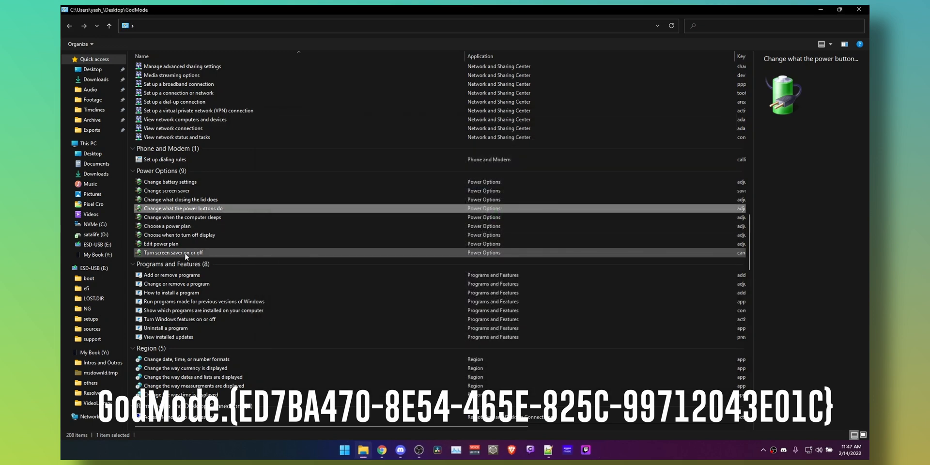
scroll(down, 3)
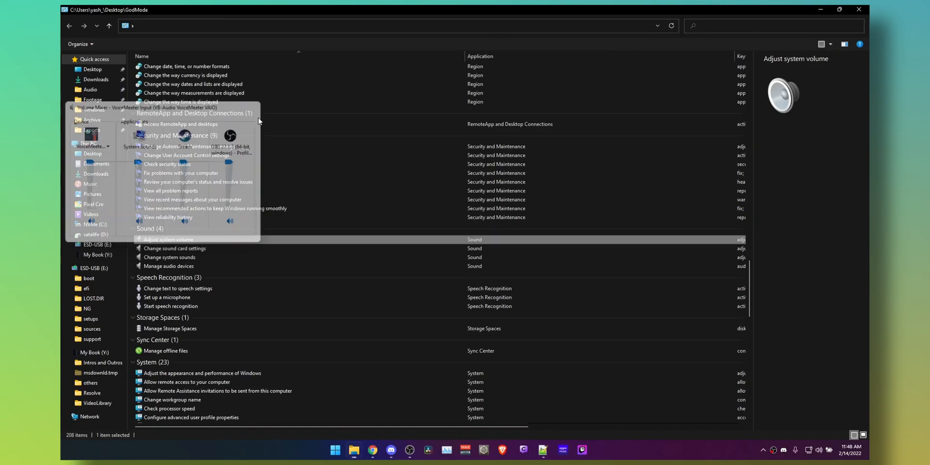
click(169, 256)
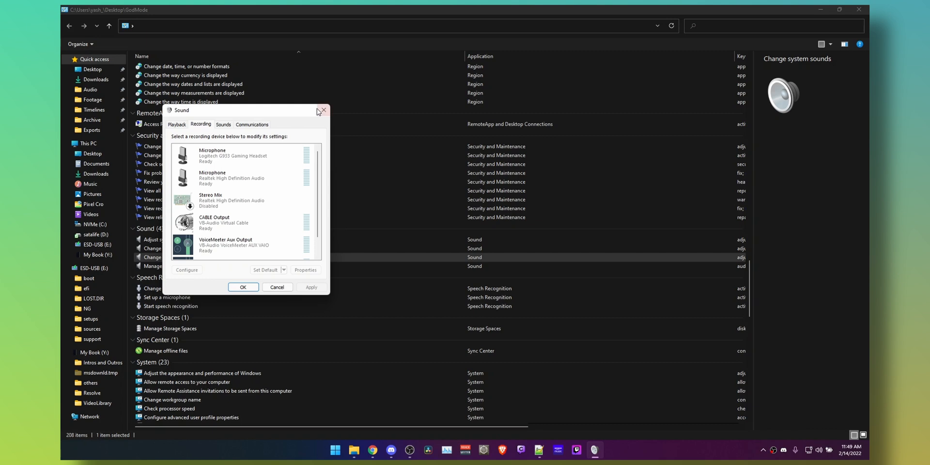
click(322, 111)
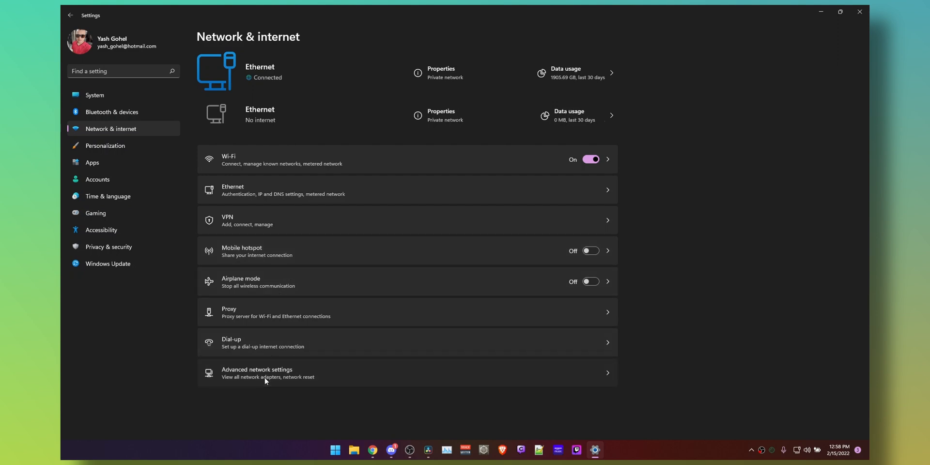
Reach More network adapter options through Advanced network settings in Network & internet.
click(257, 372)
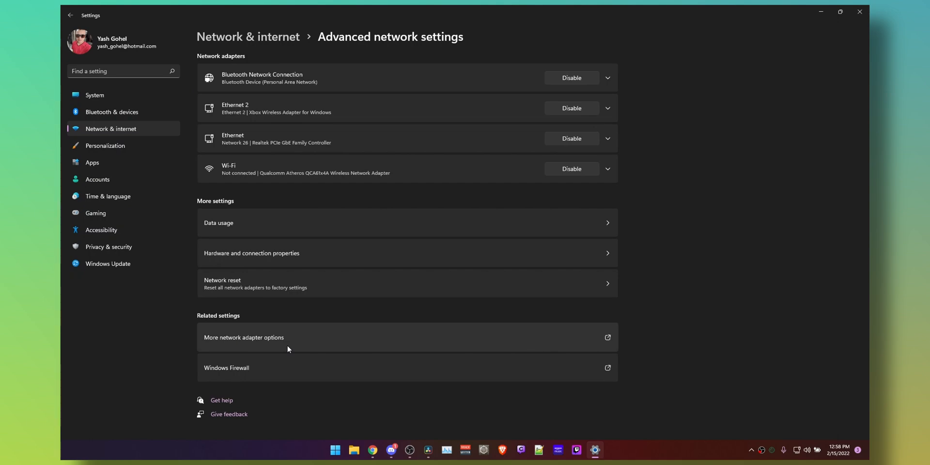
click(860, 11)
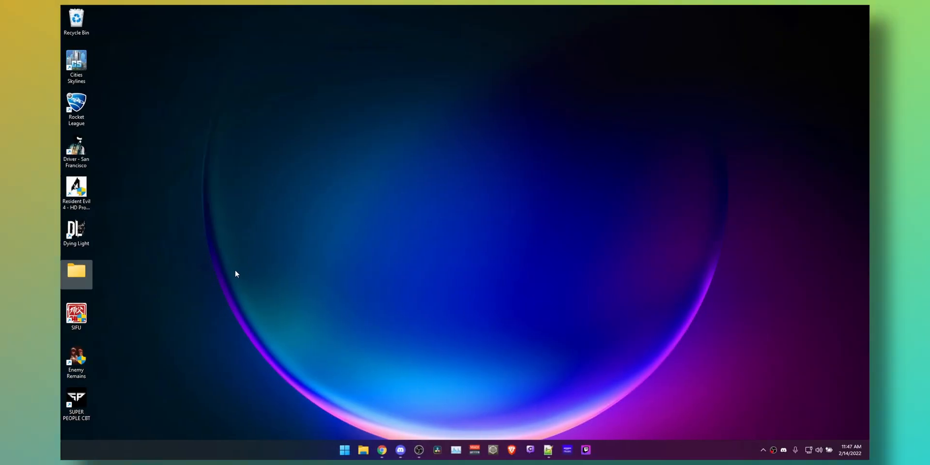
Reopen the GodMode folder from the desktop to load its 208 settings shortcuts.
double_click(76, 273)
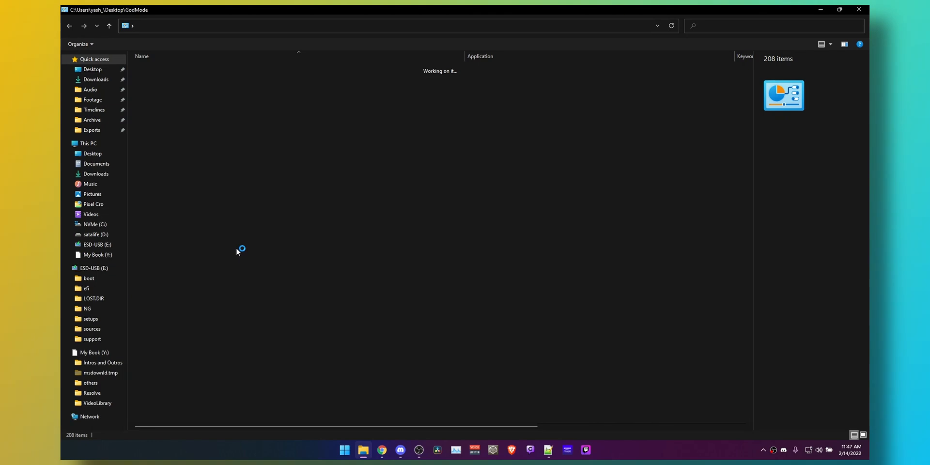